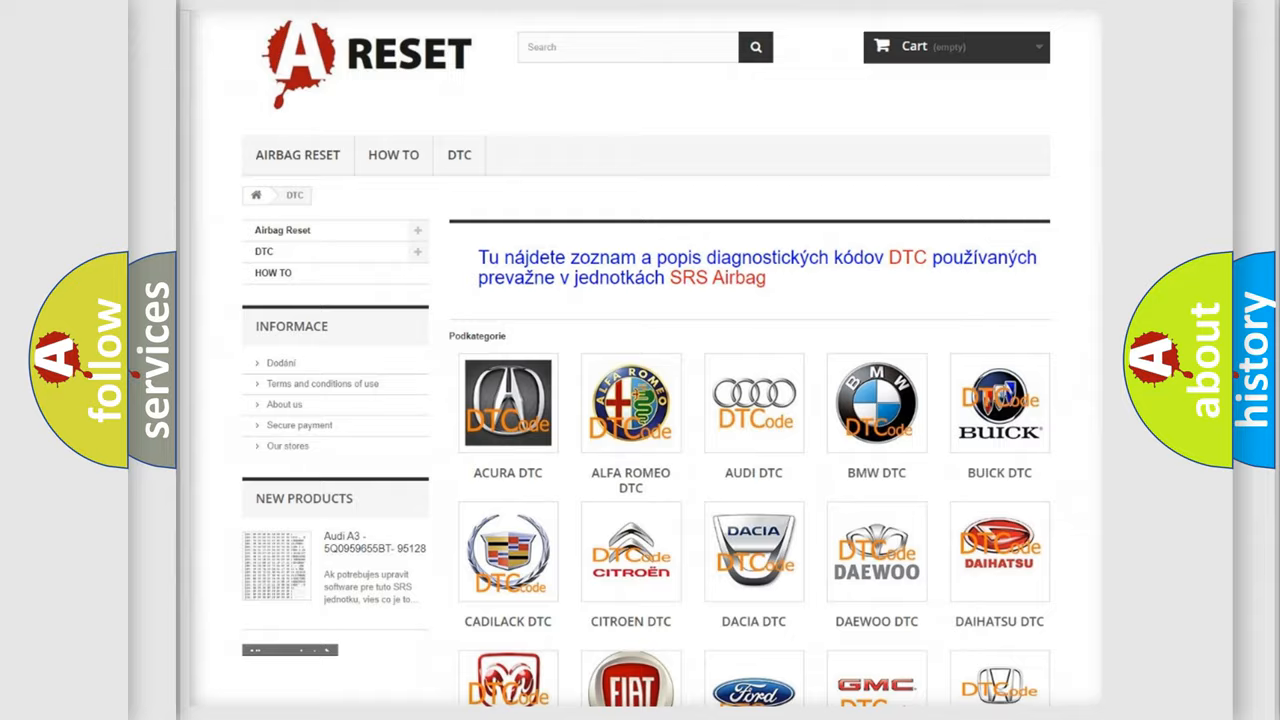
# - Scroll the DTC category grid and open the Jeep trouble code page
pyautogui.scroll(-3)
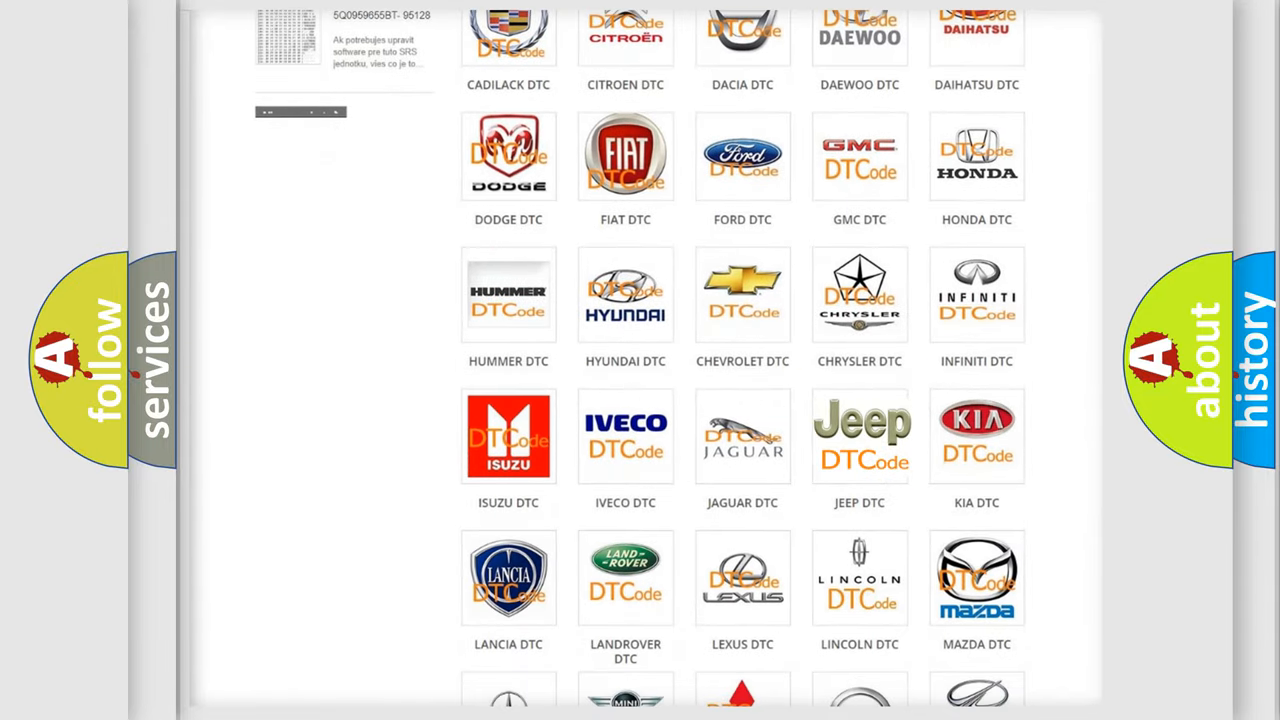
pyautogui.click(859, 436)
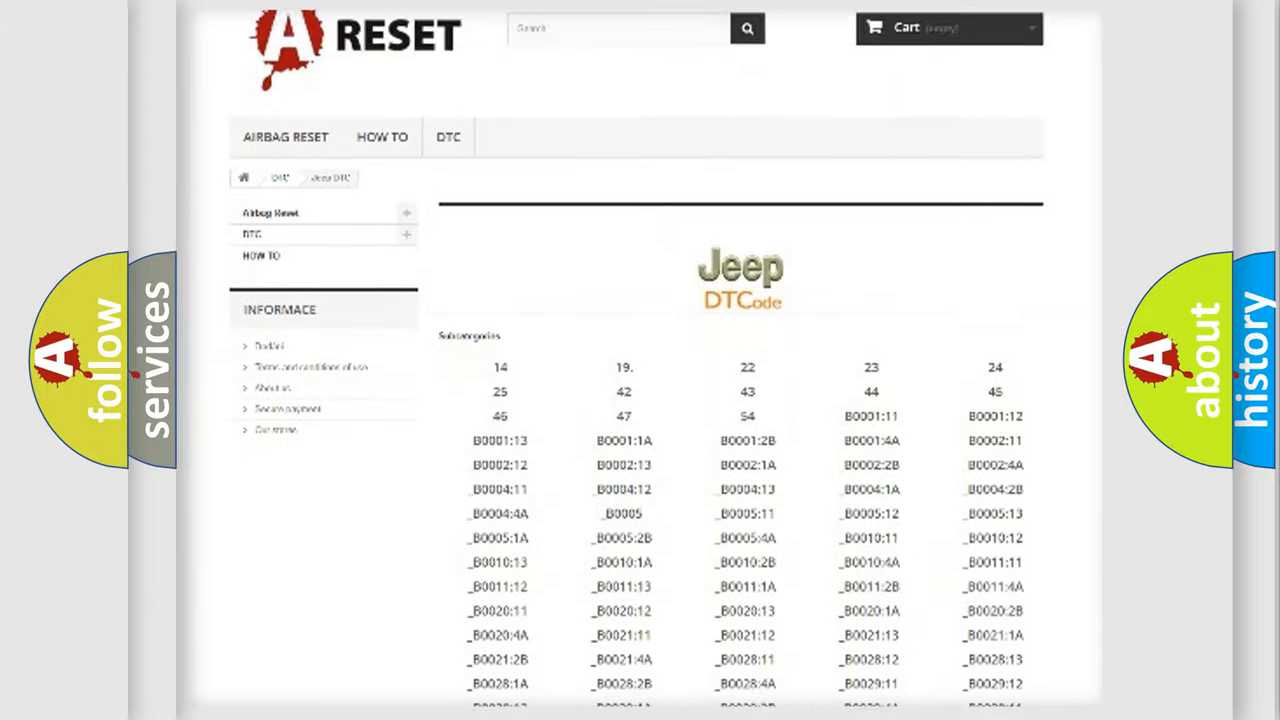
pyautogui.scroll(-3)
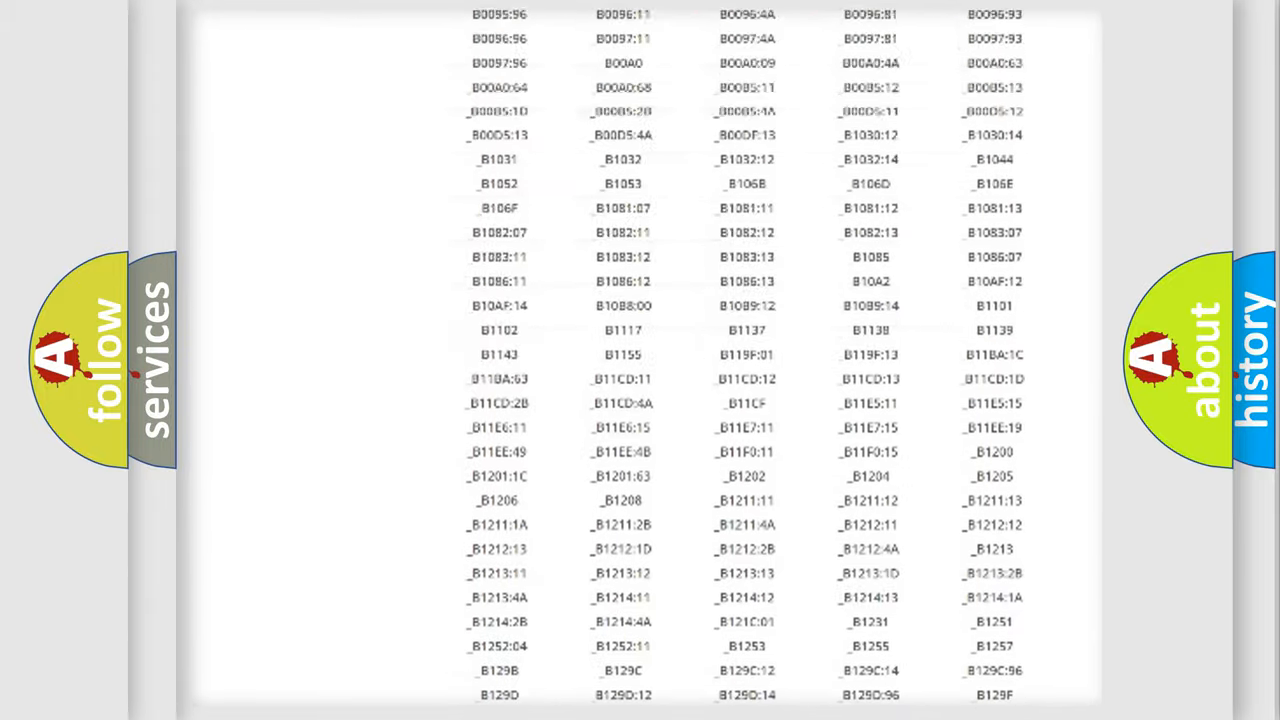
pyautogui.scroll(3)
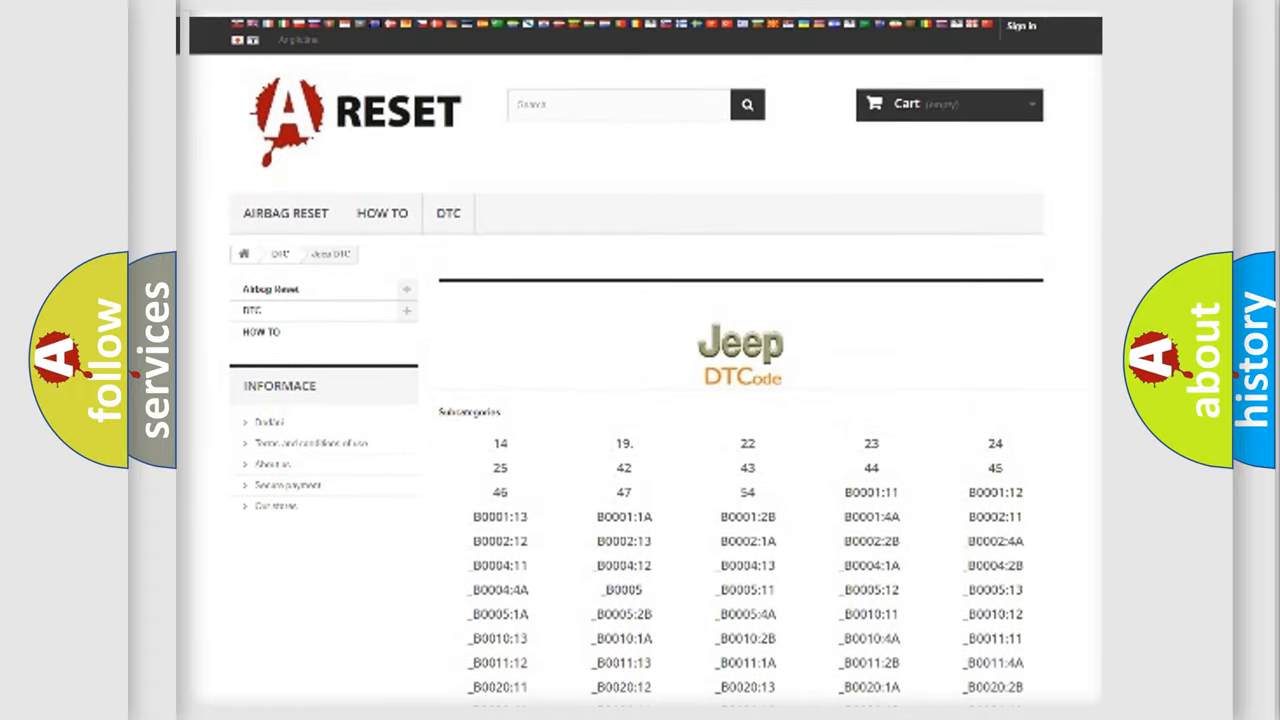